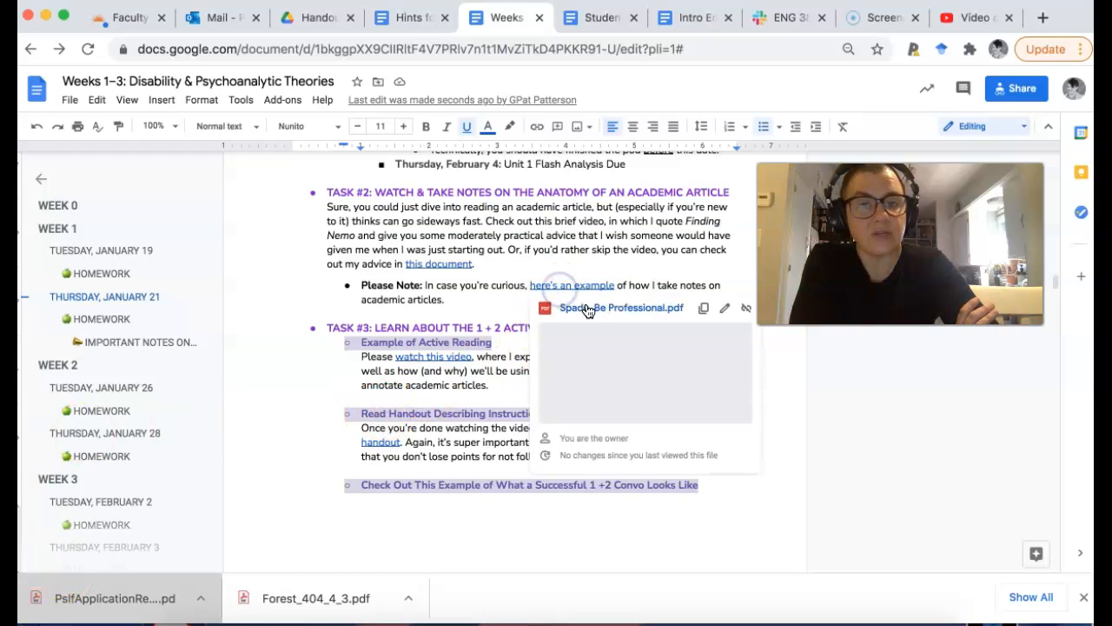
Open the linked annotated Spade_Be Professional.pdf example in the Drive viewer
click(621, 306)
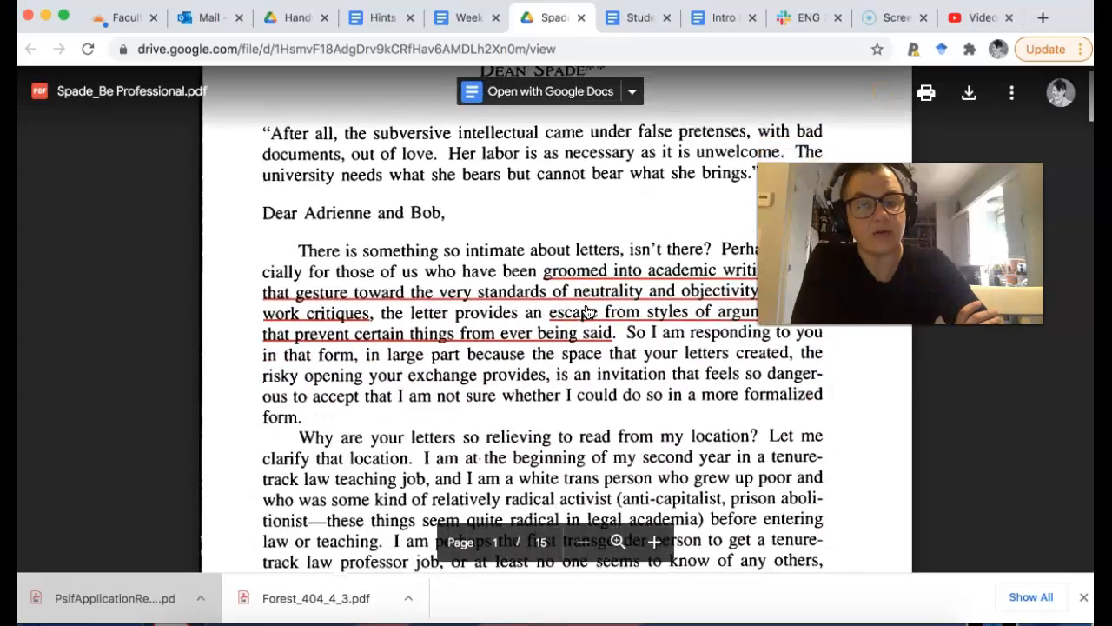
scroll(down, 3)
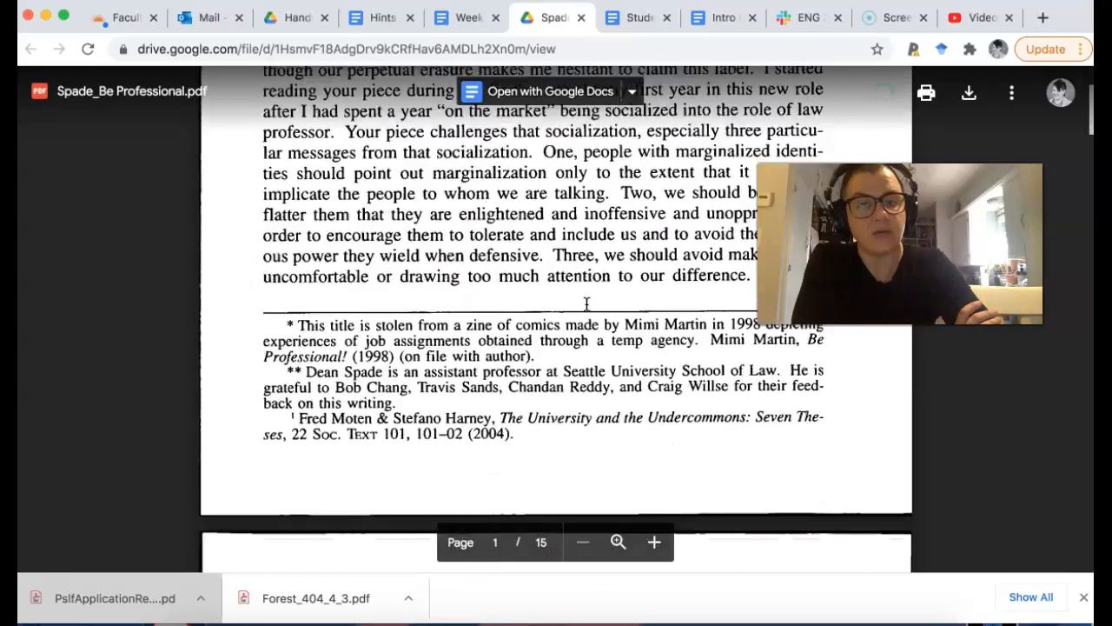
scroll(down, 3)
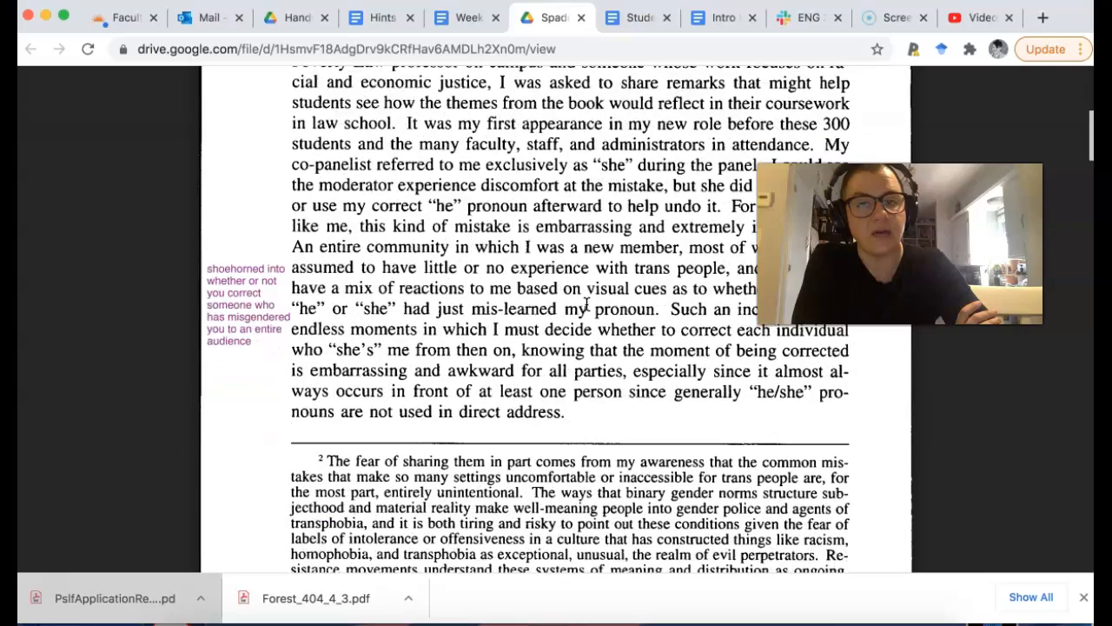
scroll(down, 3)
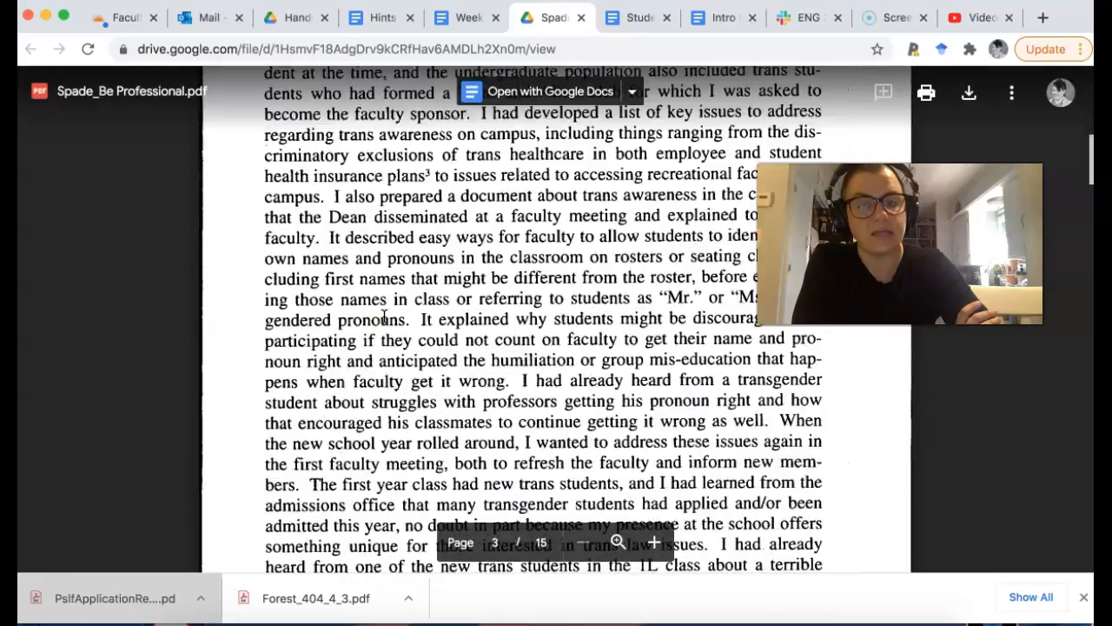
scroll(down, 3)
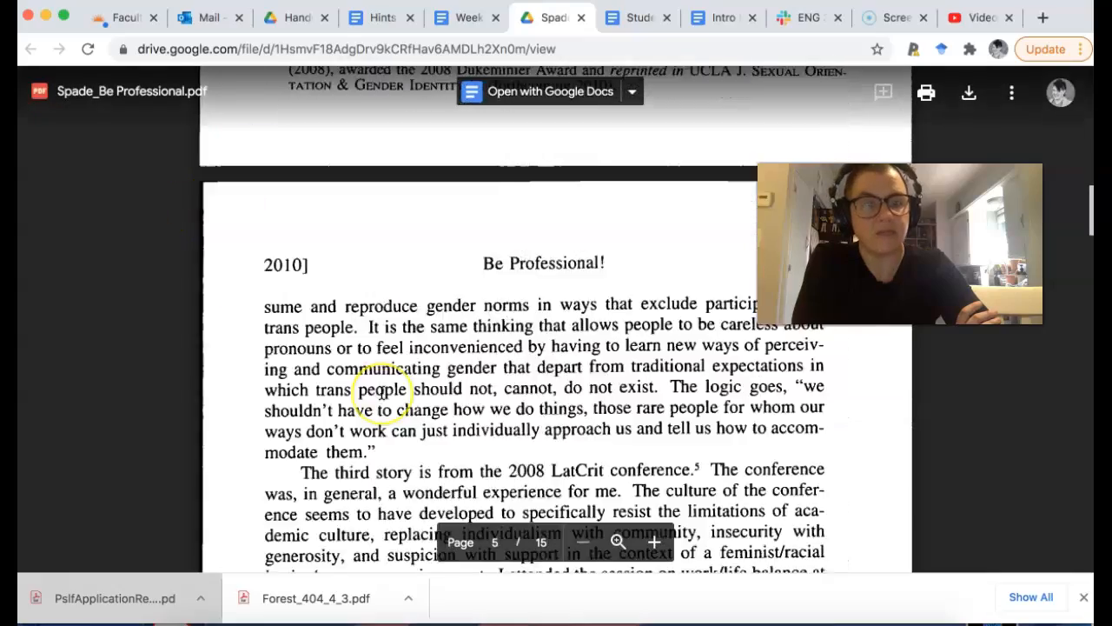
scroll(down, 3)
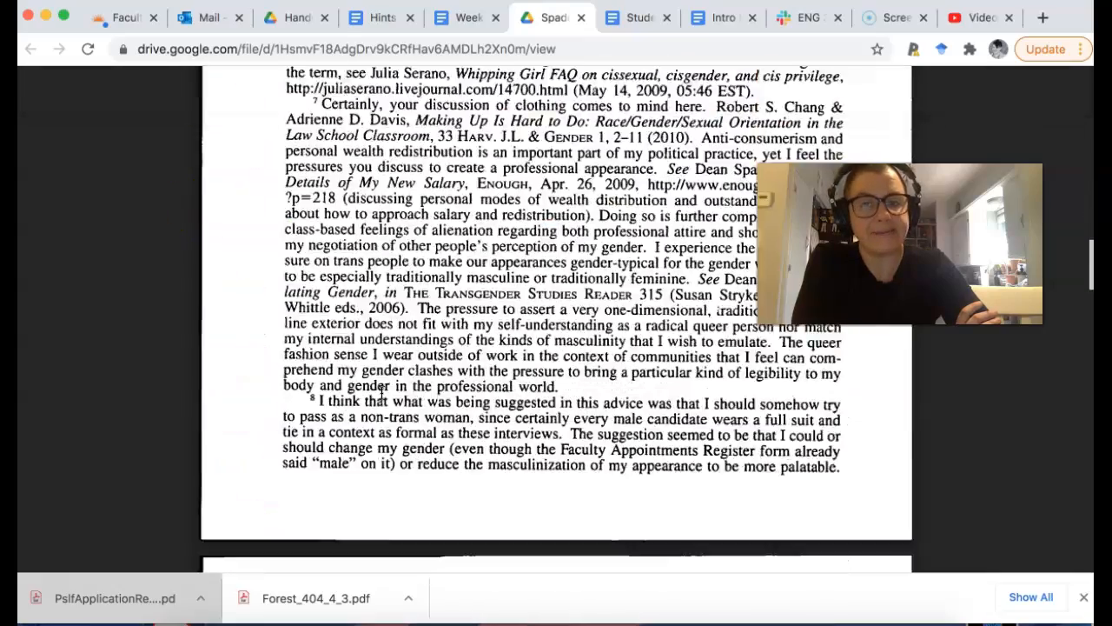
scroll(down, 3)
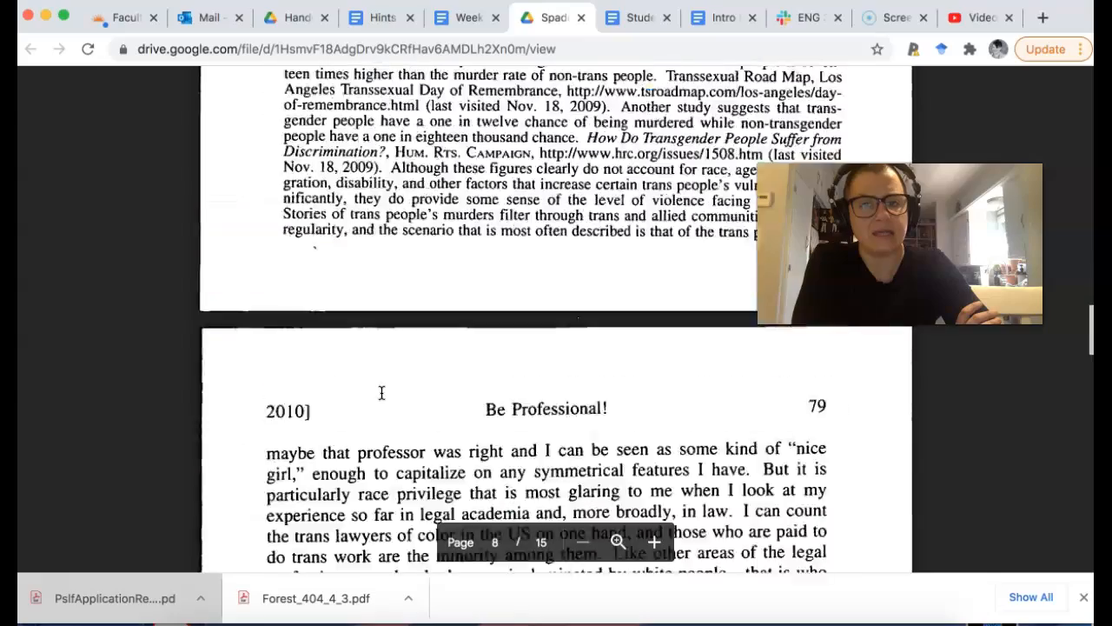
scroll(down, 3)
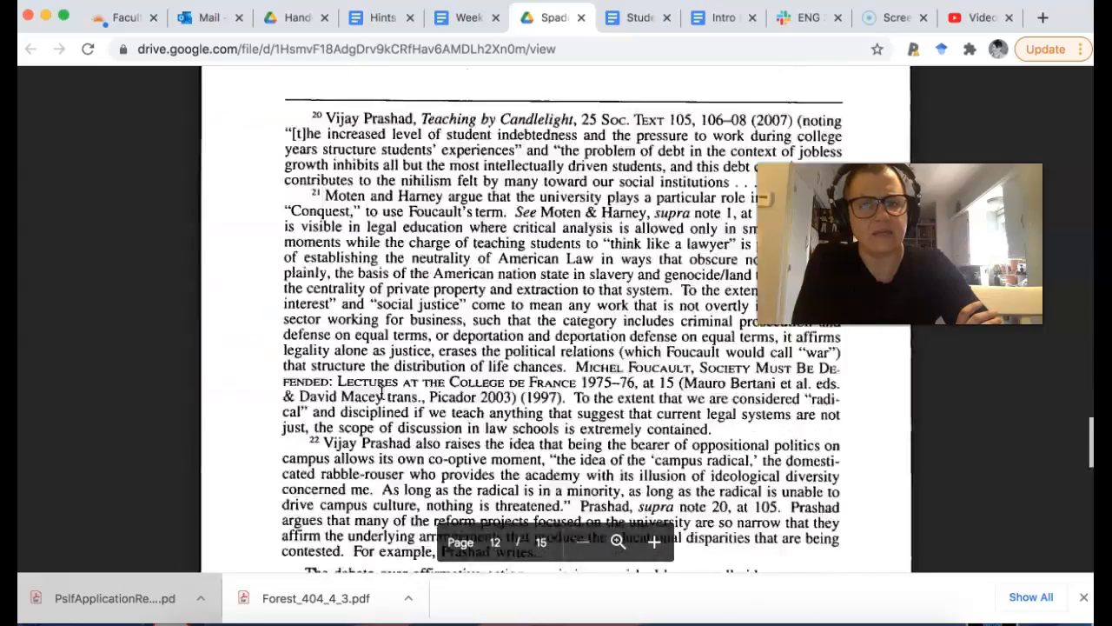
scroll(down, 3)
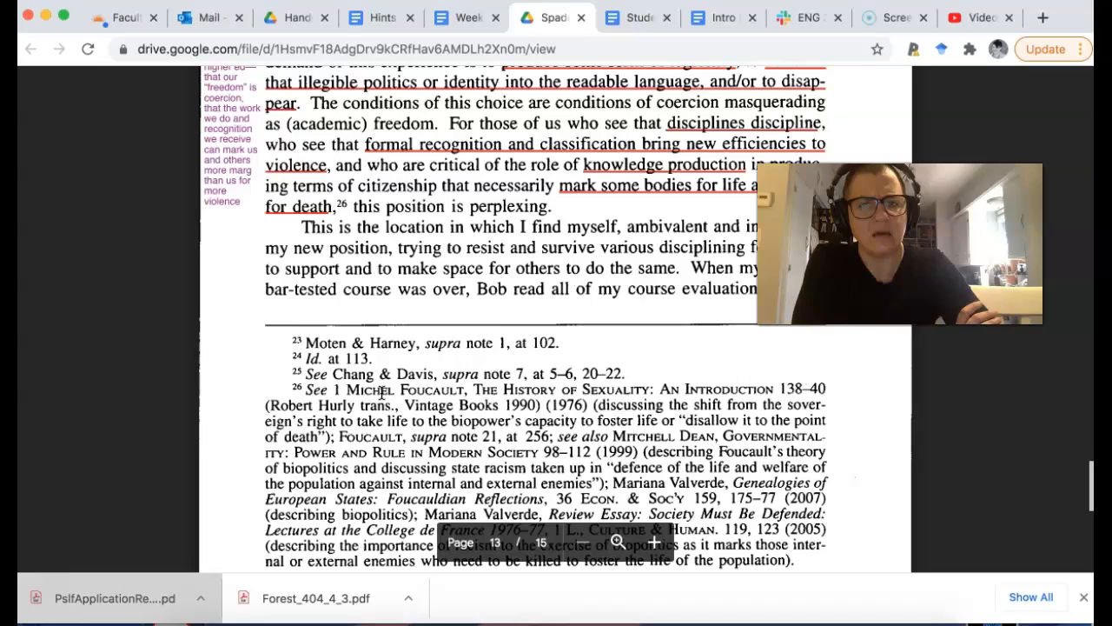
scroll(down, 3)
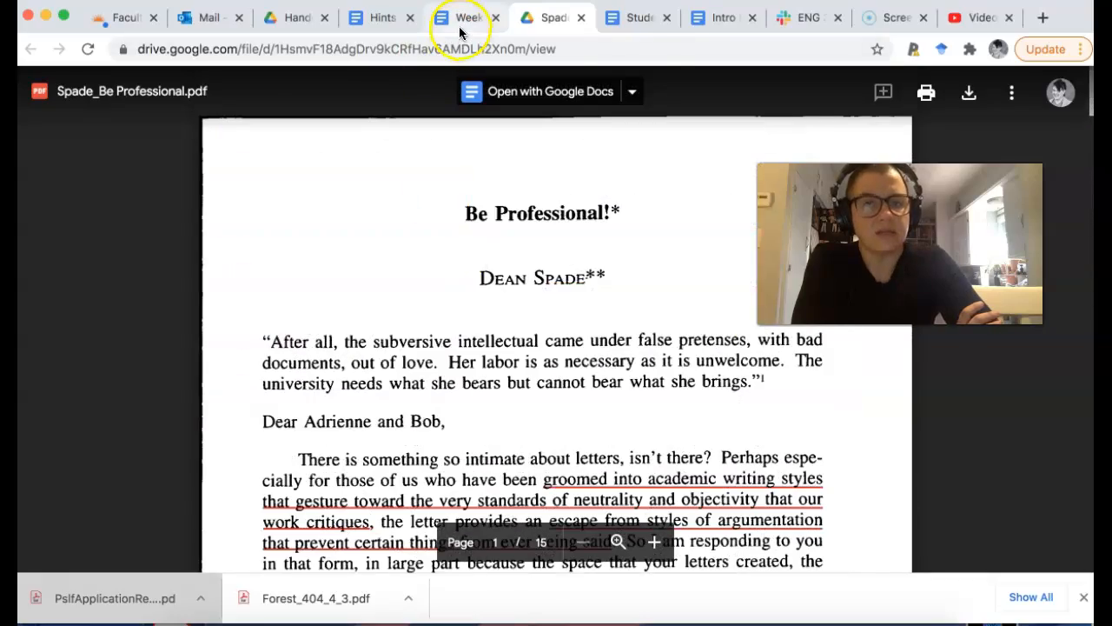
mouse_move(464, 17)
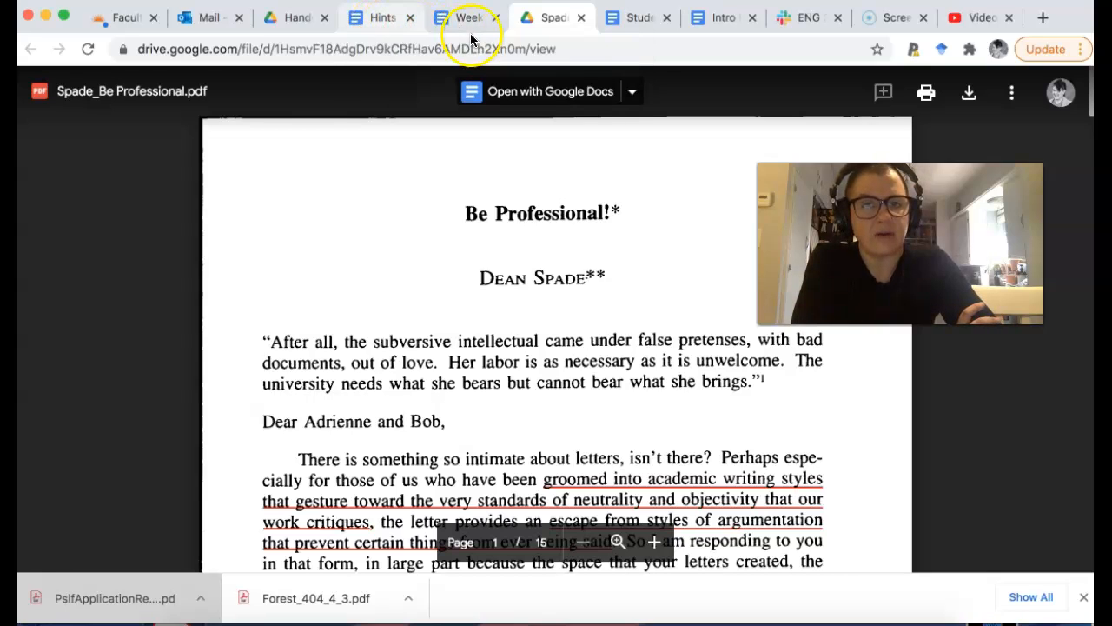
Switch to the Weeks 1–3 Disability & Psychoanalytic Theories course document
click(466, 17)
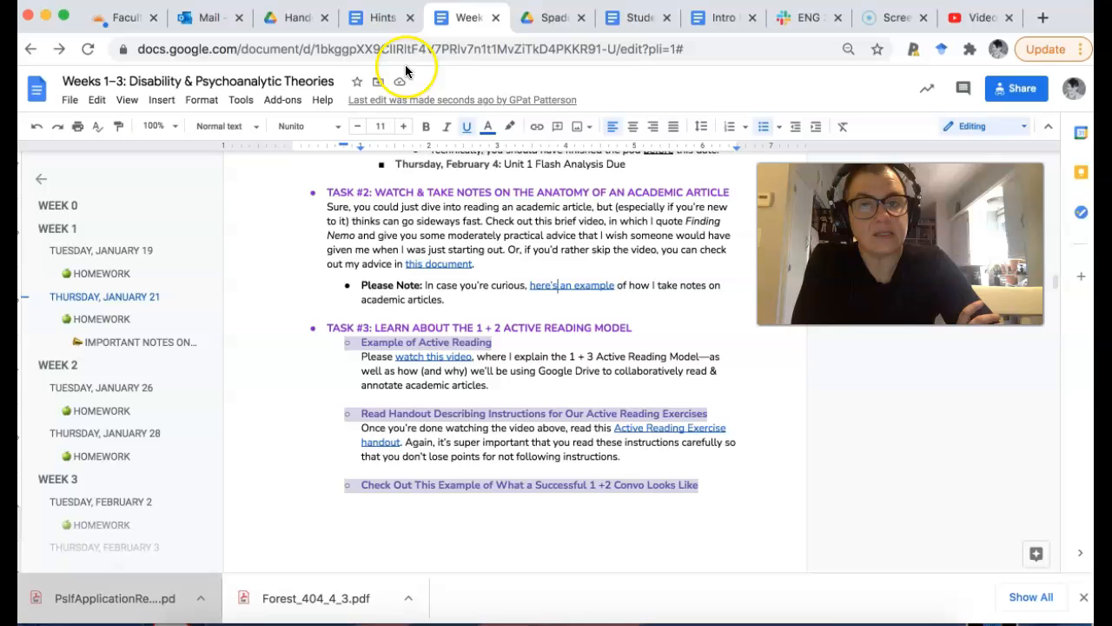
mouse_move(384, 18)
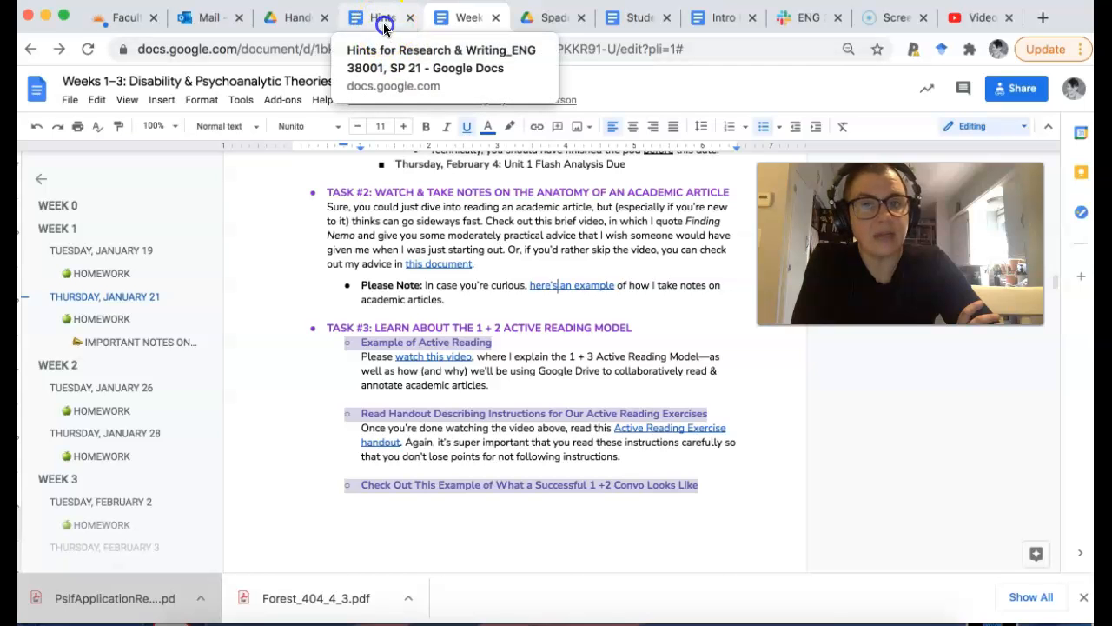
Switch to the Hints for Research & Writing document at its Helpful Hints introduction
click(375, 17)
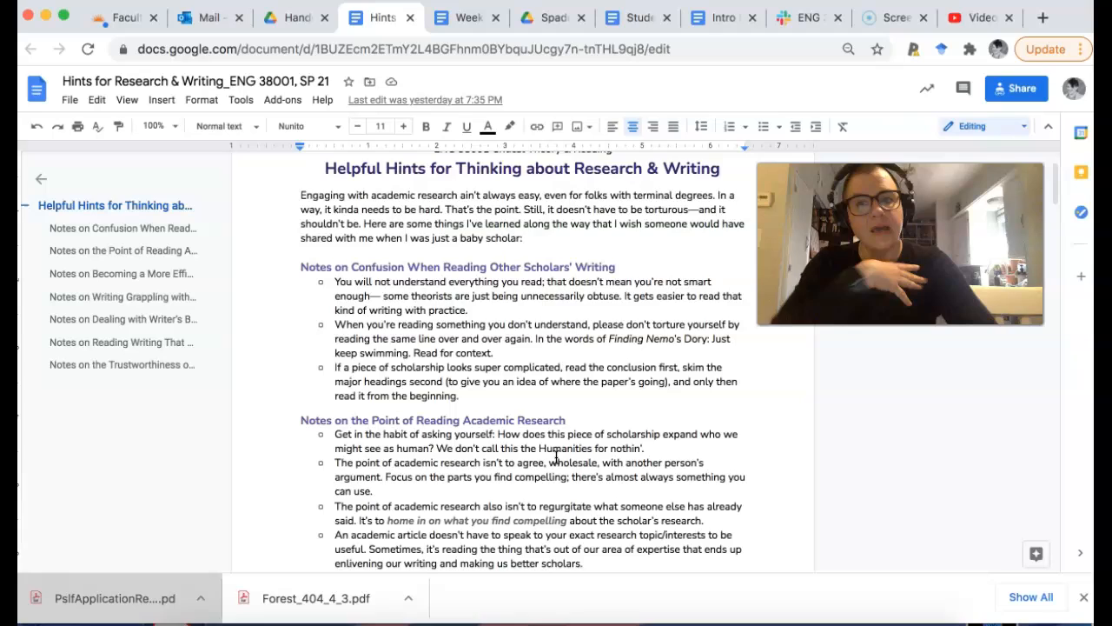
Scroll down until the Notes on the Point of Reading Academic Research bullets are fully visible
scroll(down, 3)
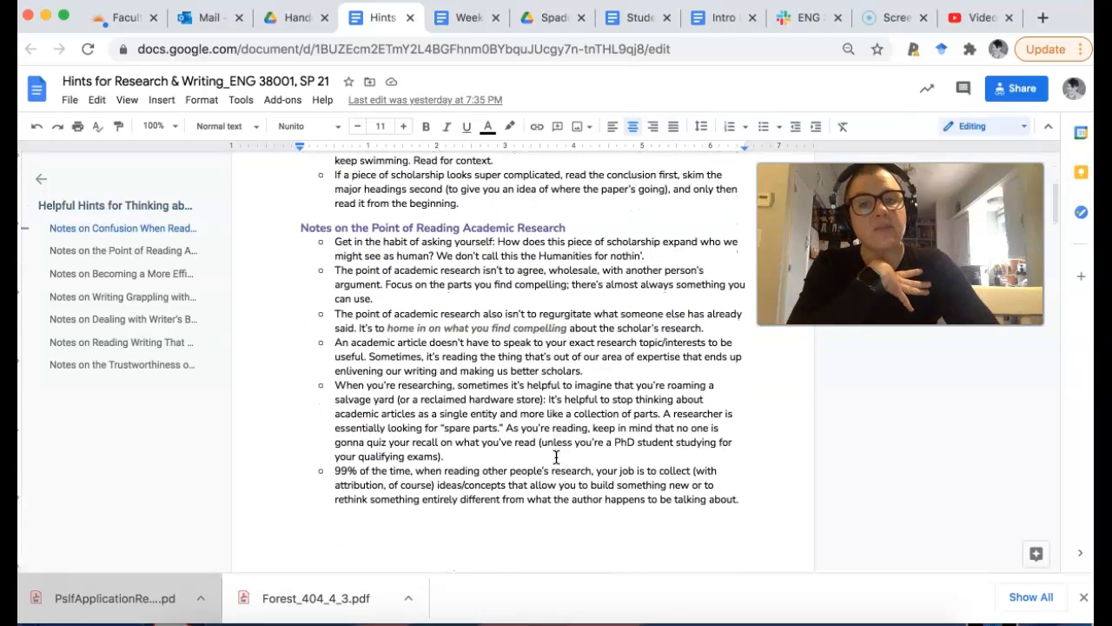
scroll(down, 3)
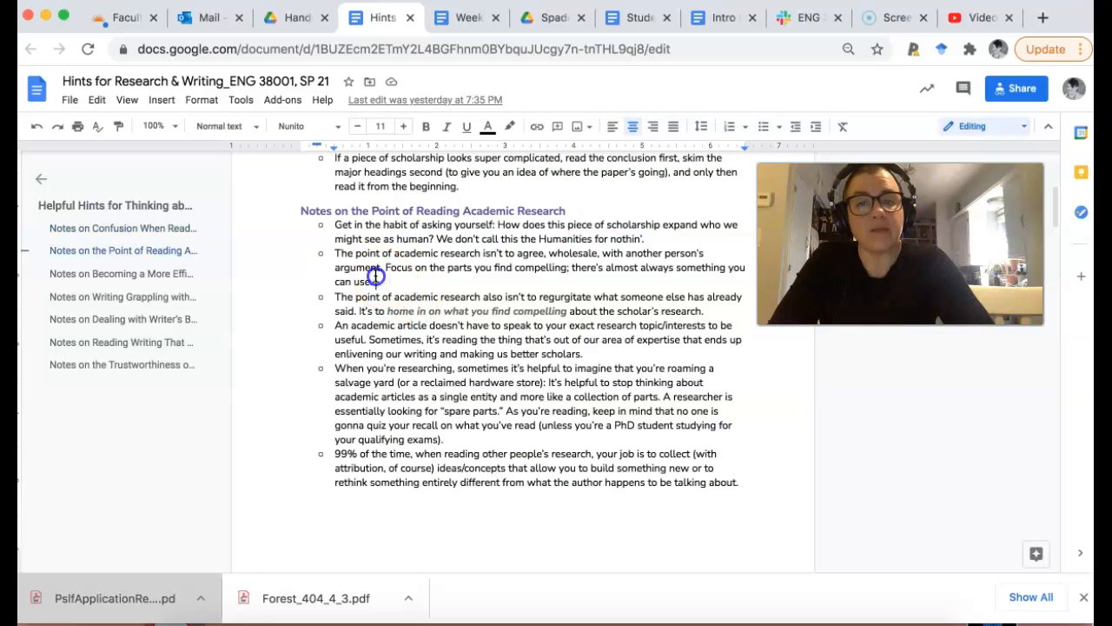
Highlight a reading-research bullet and scroll to the Notes on Becoming a More Efficient Researcher heading
drag(333, 254, 373, 282)
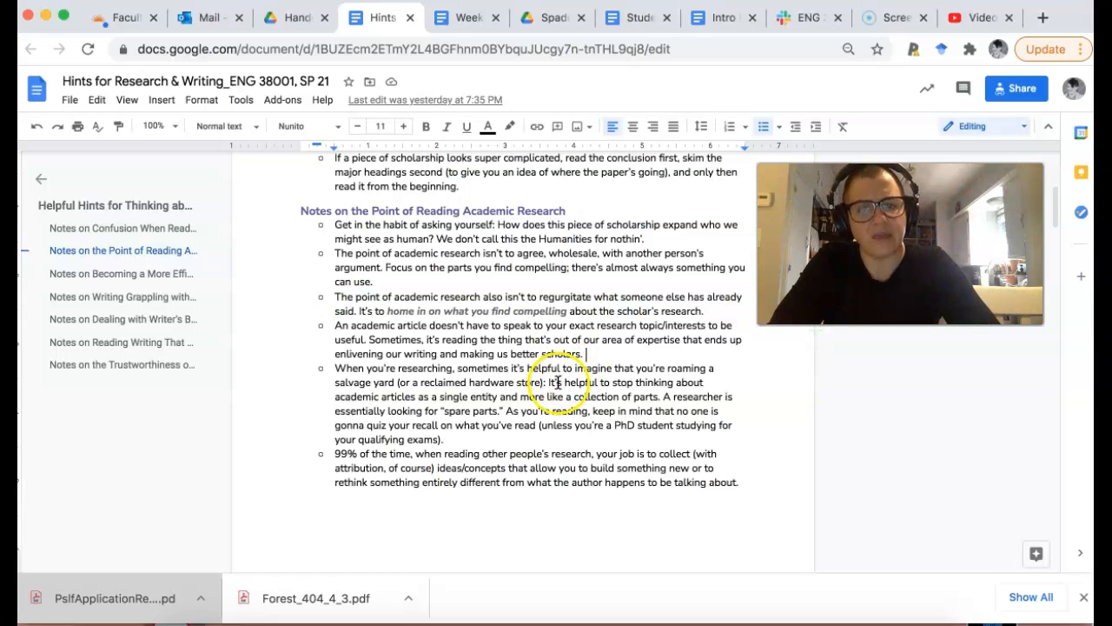
scroll(down, 3)
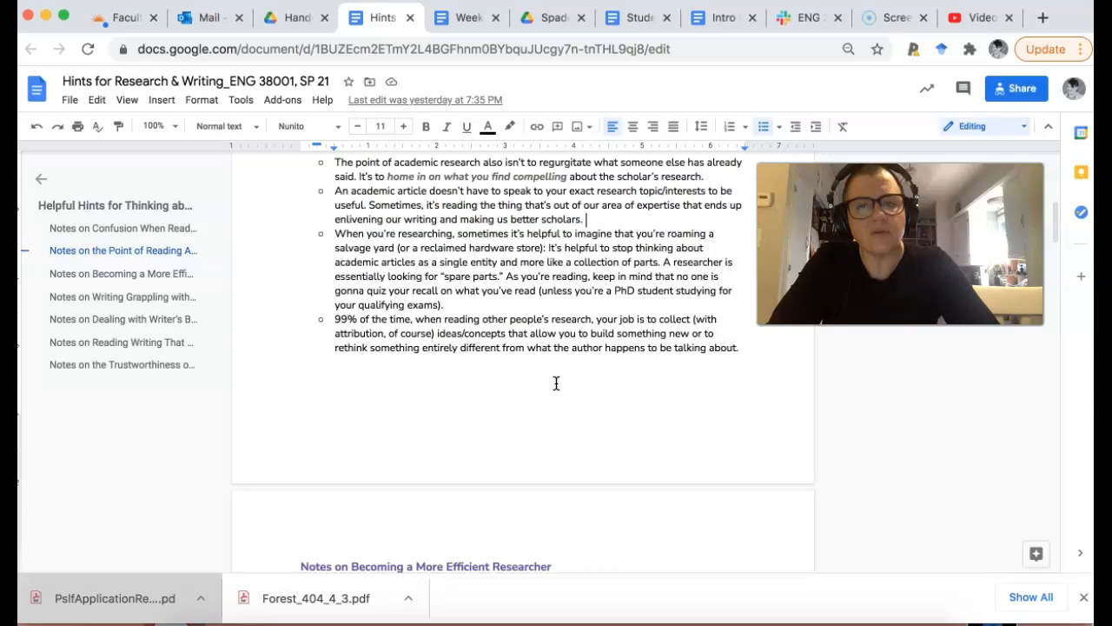
Highlight the closing salvage-yard bullet about collecting spare parts to build something new
drag(336, 233, 443, 291)
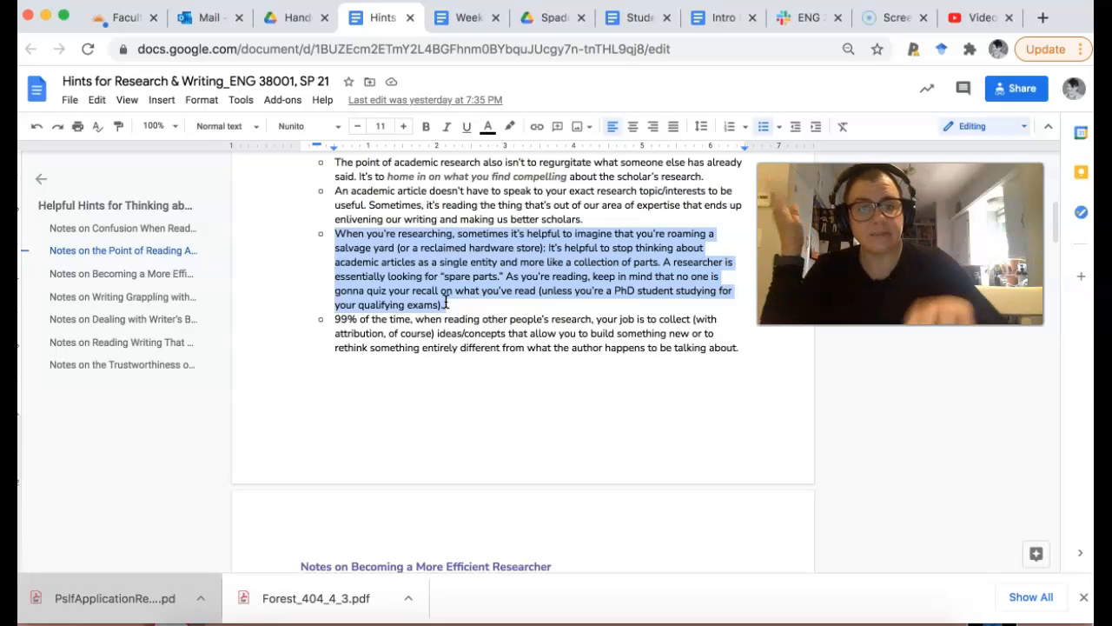
mouse_move(751, 348)
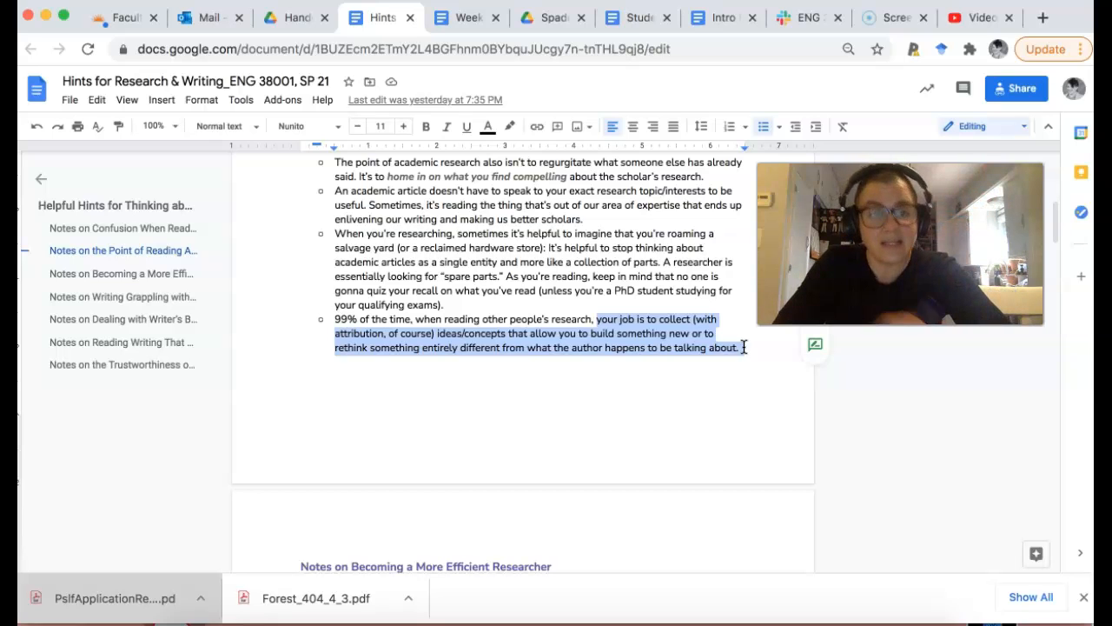
mouse_move(776, 428)
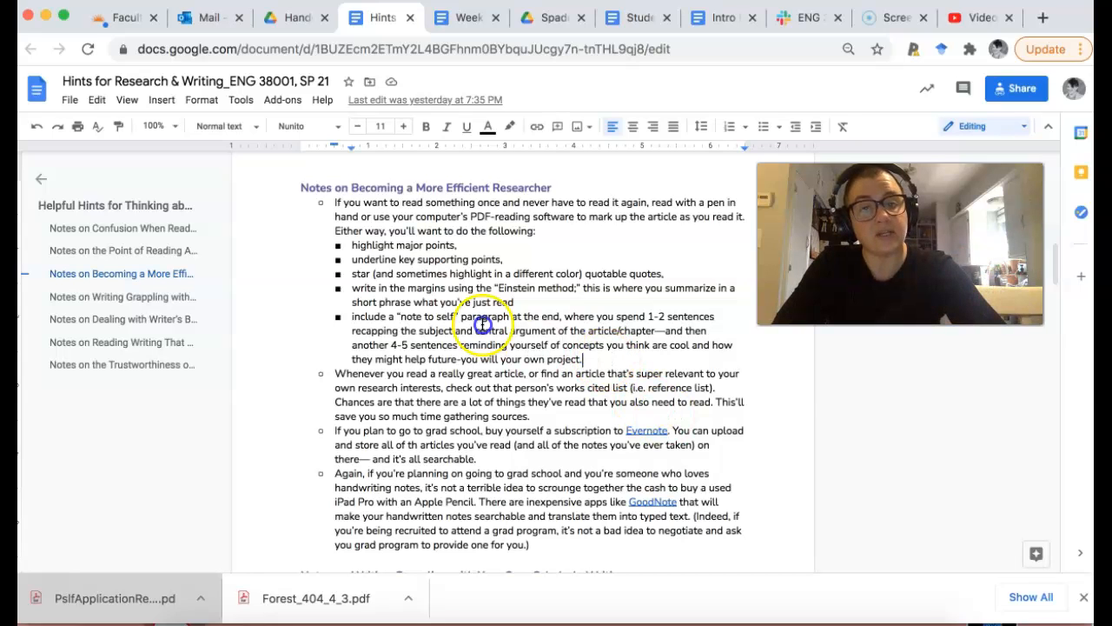
Highlight the markup tips list, then scroll to Notes on Grappling with Your Own Scholarly Writing
drag(351, 245, 584, 358)
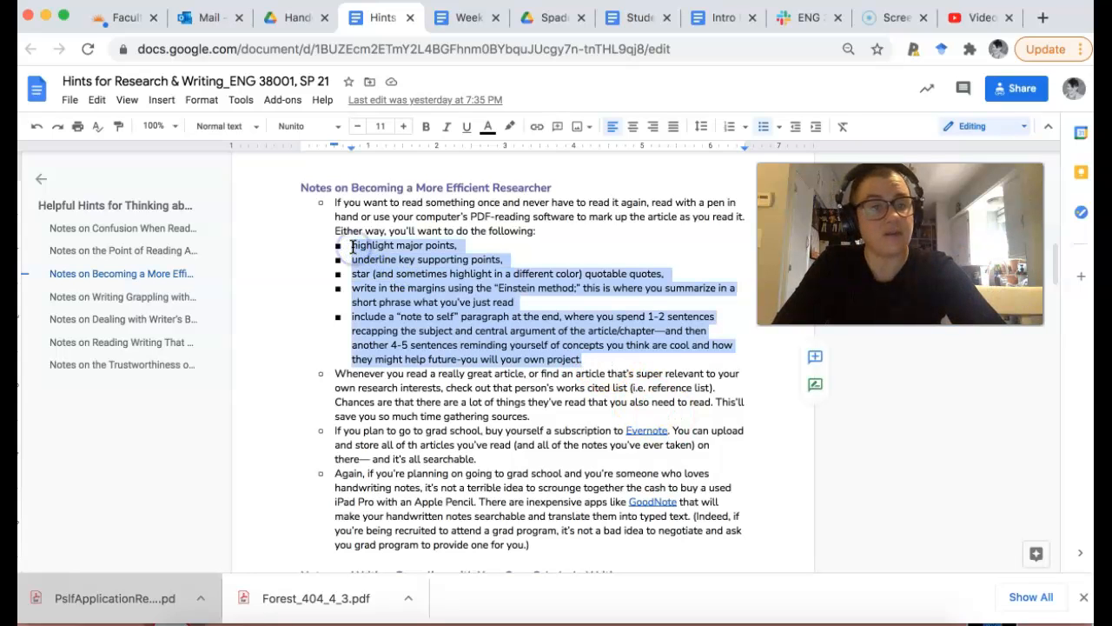
click(431, 417)
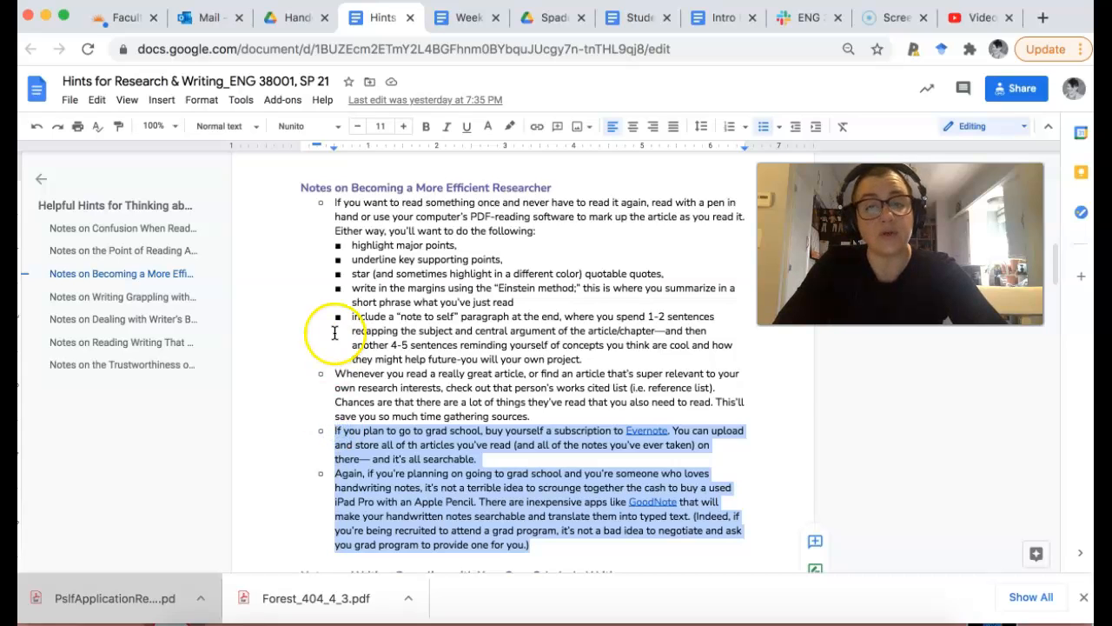
scroll(down, 3)
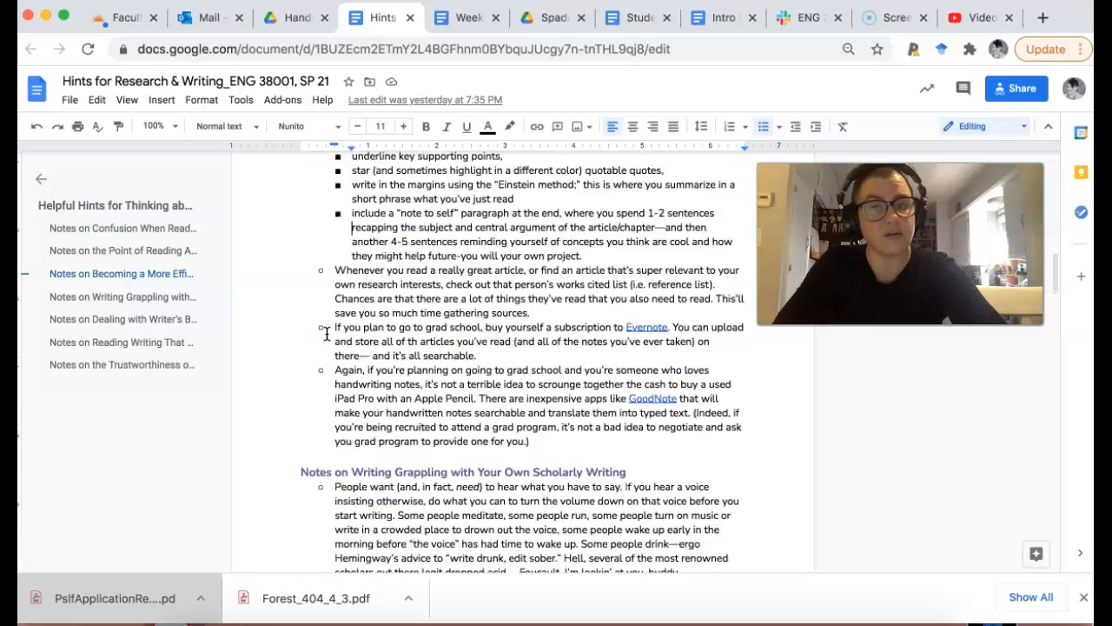
scroll(down, 3)
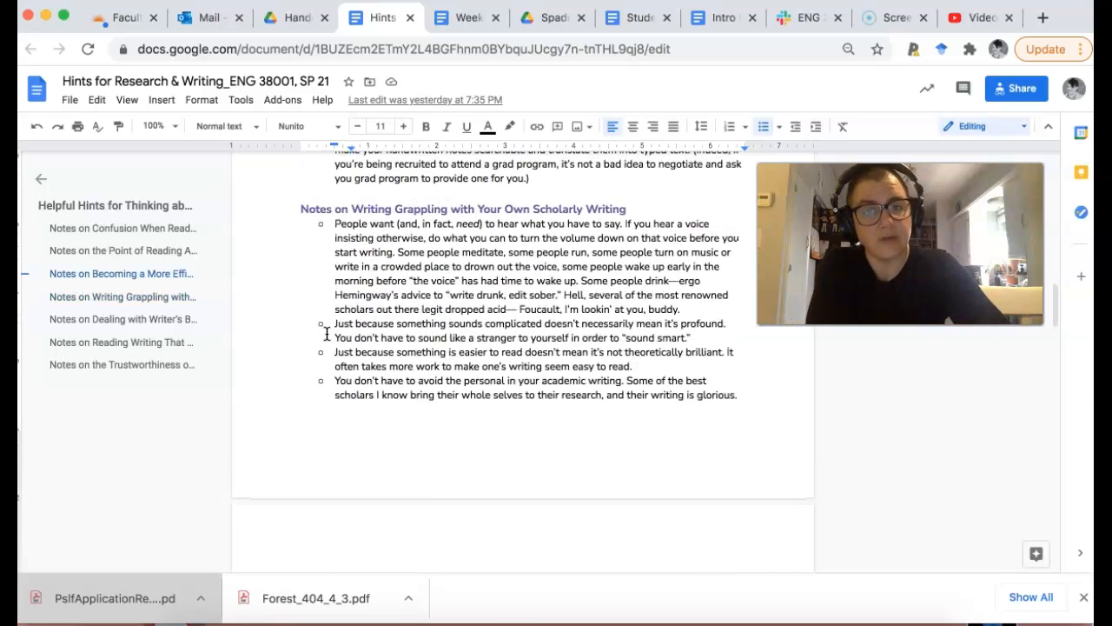
Scroll through the writer's block advice to the uncomfortable-writing and peer-reviewed-articles sections
scroll(down, 3)
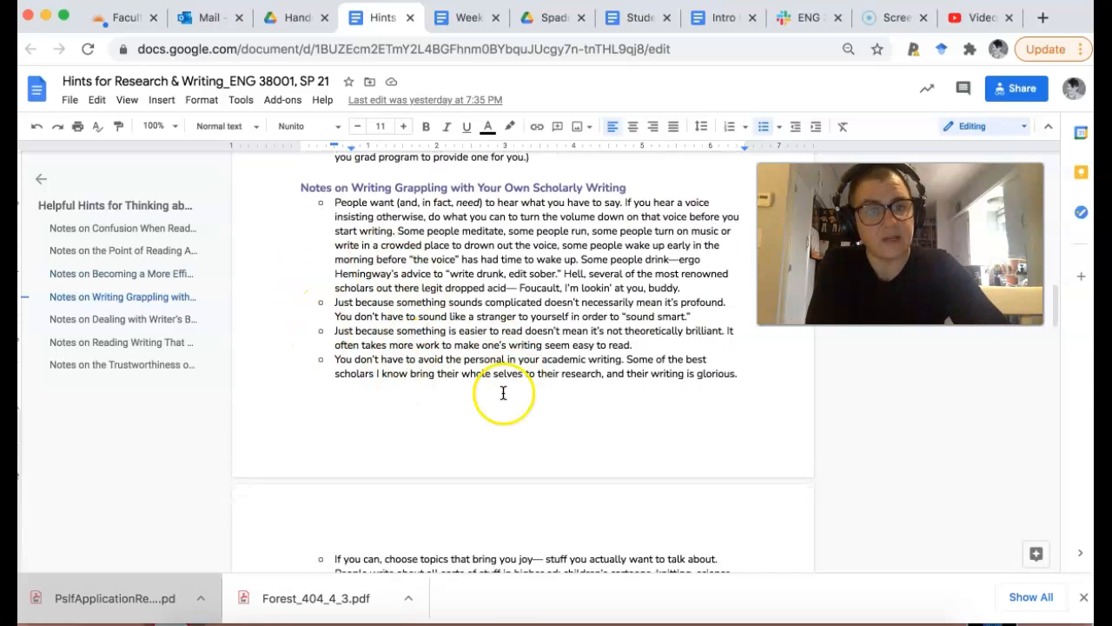
scroll(down, 3)
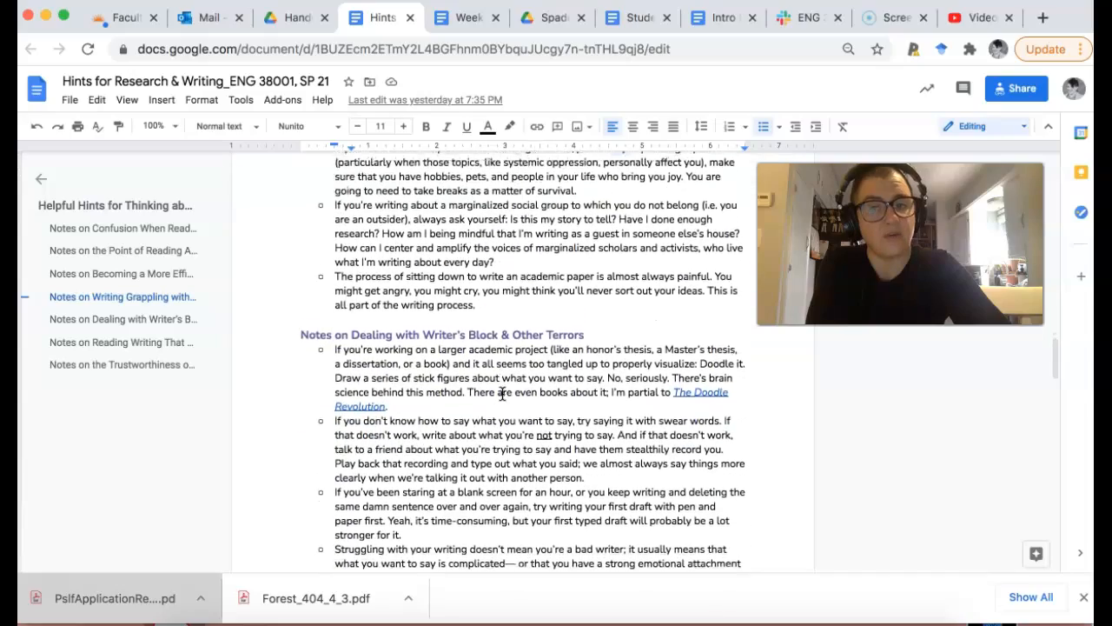
scroll(down, 3)
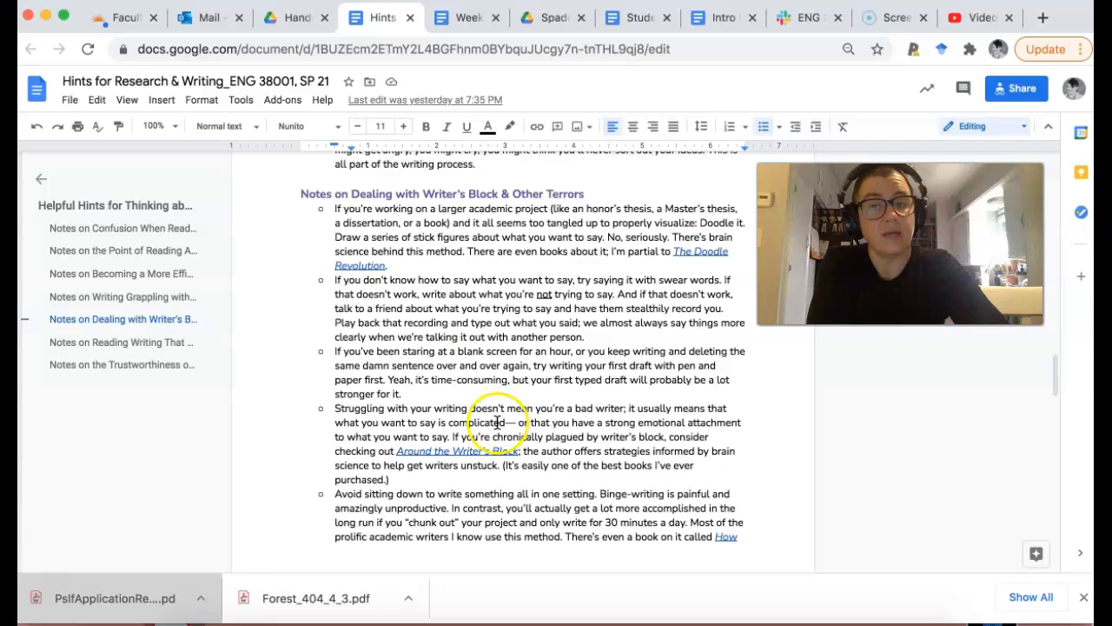
scroll(down, 3)
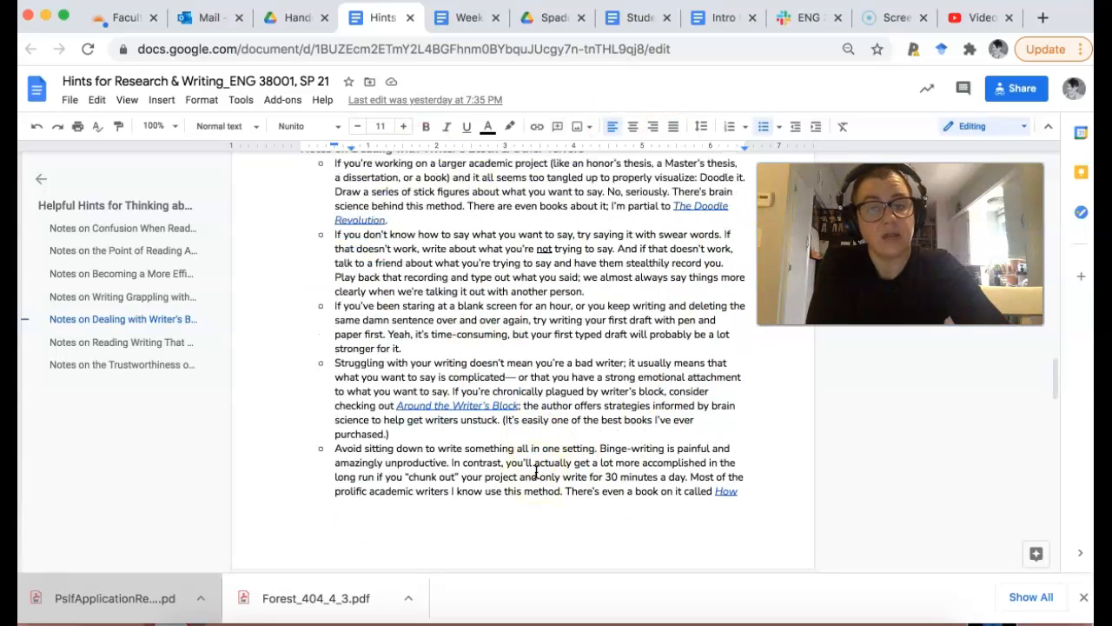
scroll(down, 3)
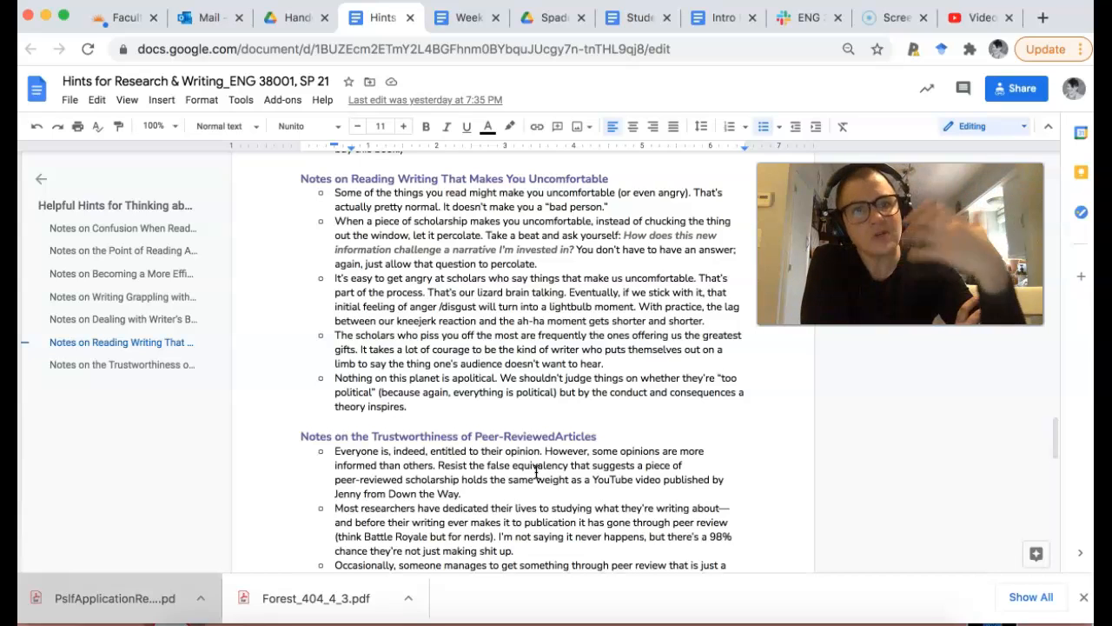
Scroll back to the document's top, showing the title and notes on confusion when reading scholars
scroll(down, 3)
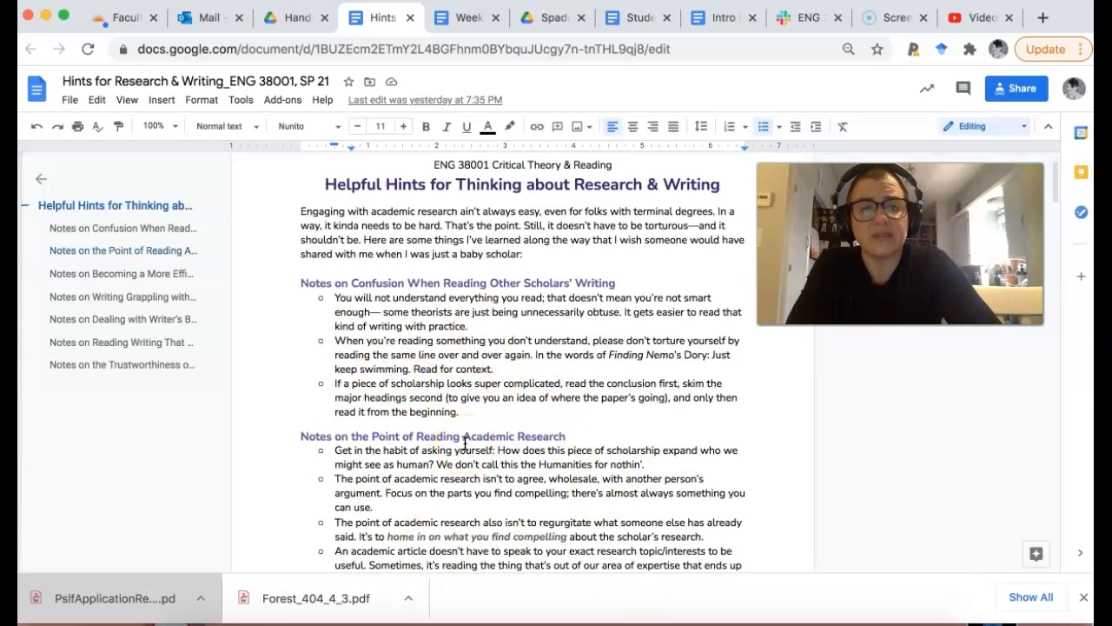
scroll(down, 3)
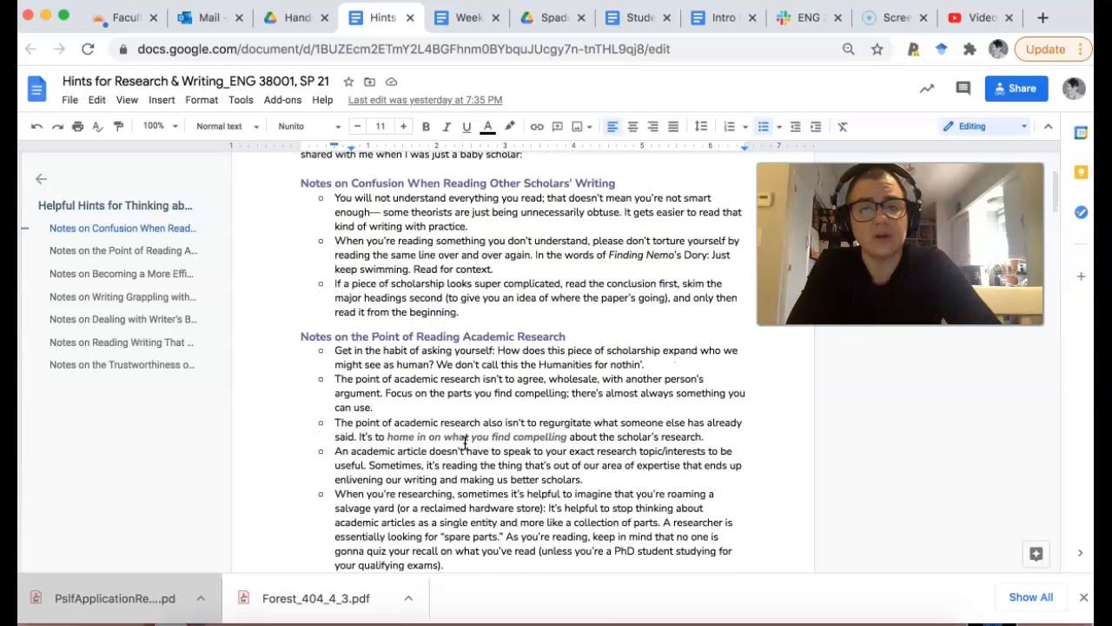